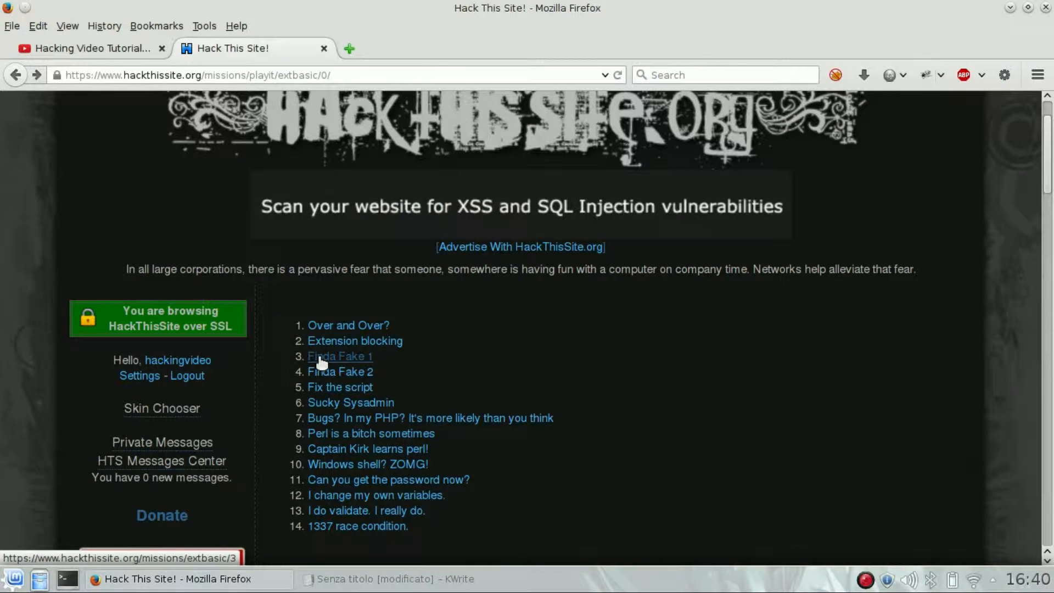
Open Extended Basic mission 3 and scroll down to its made-up program listing.
click(339, 356)
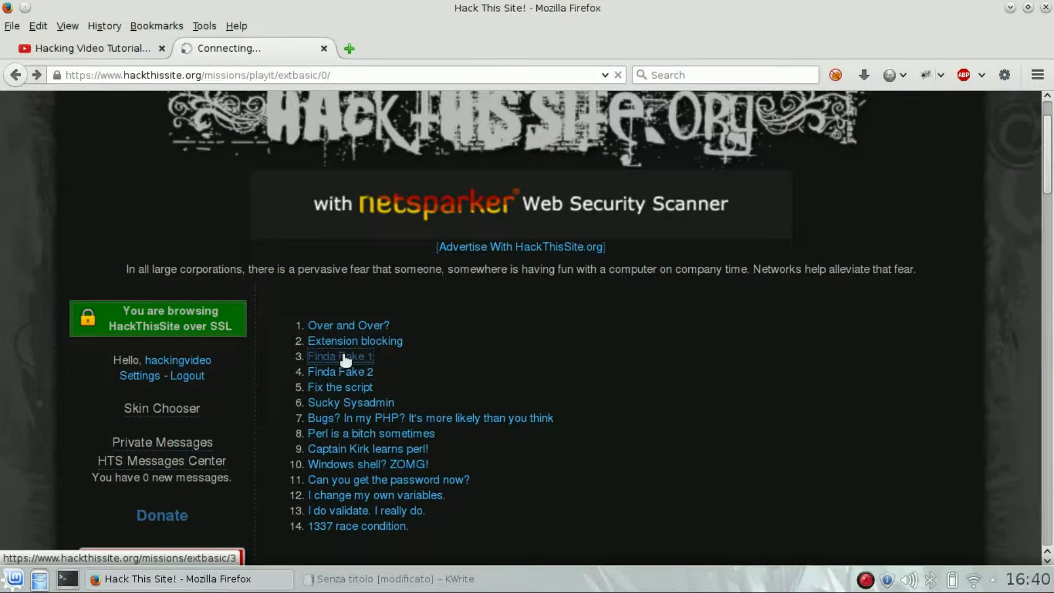
click(339, 356)
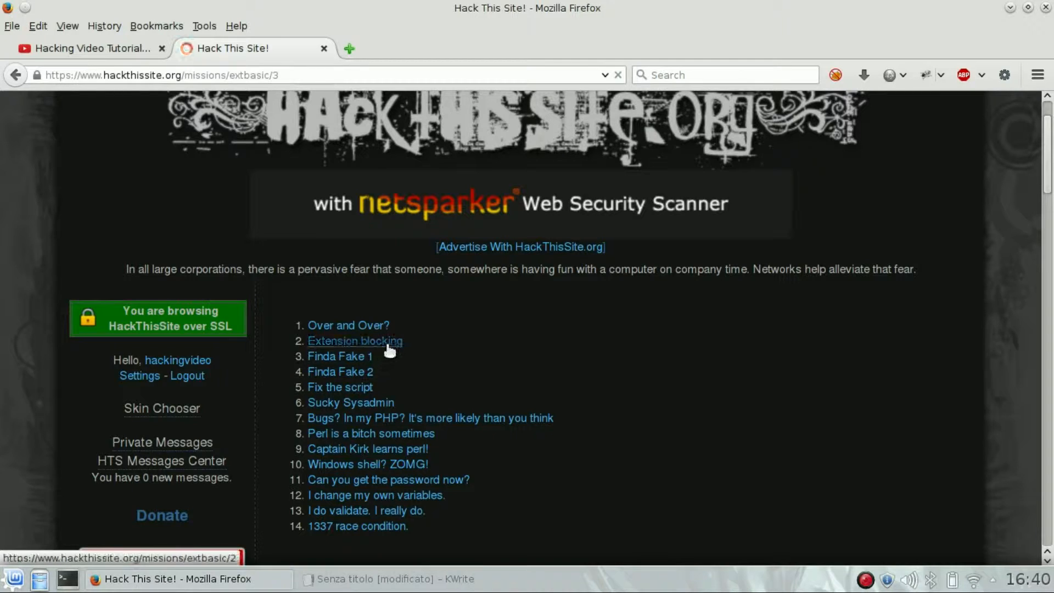
click(354, 341)
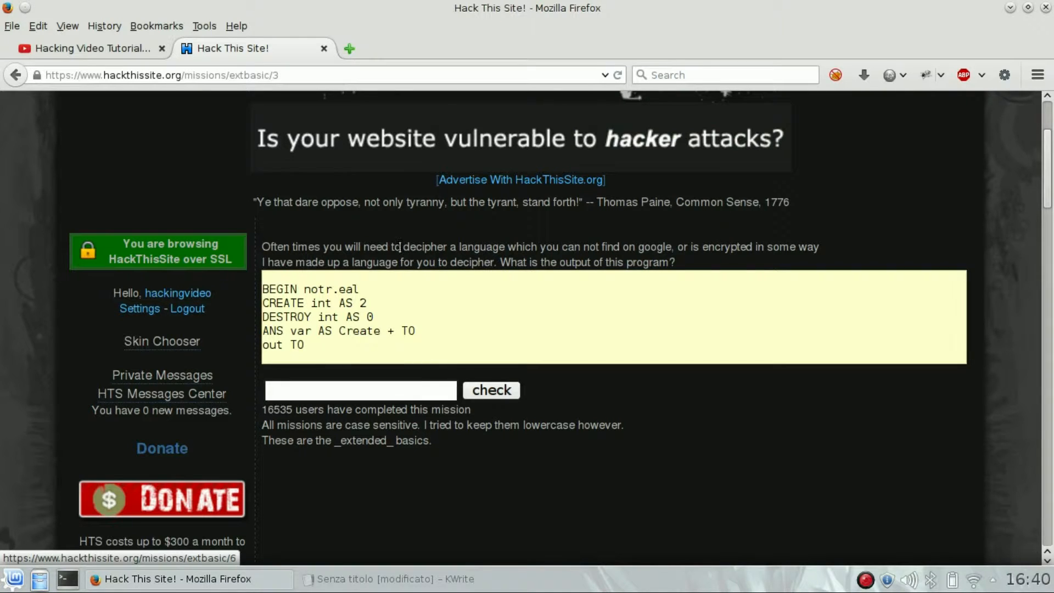
scroll(down, 3)
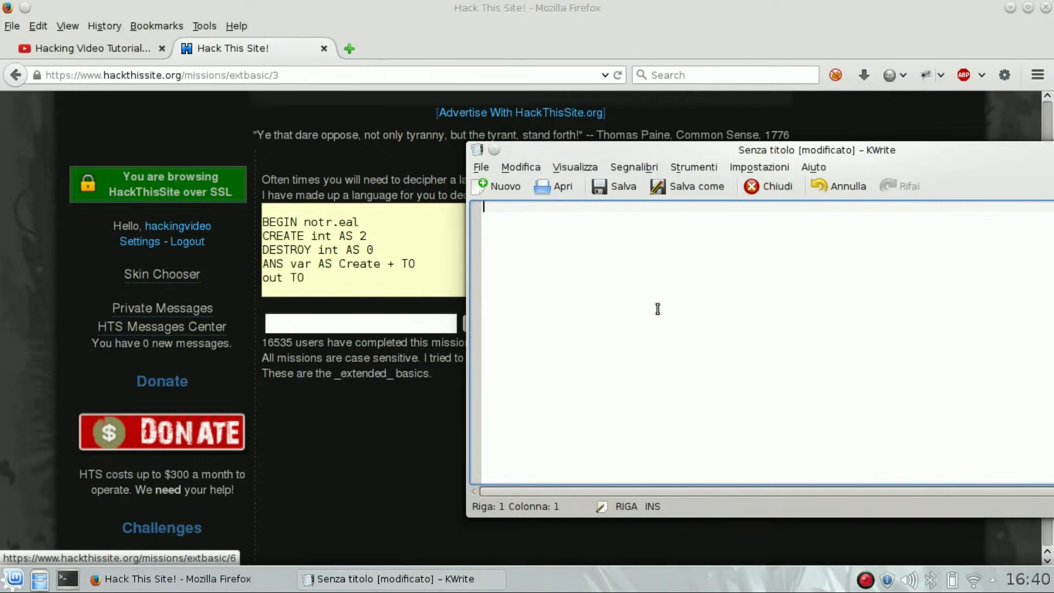
Write the program's opening as BEGIN, CREATE=2, DESTROY=0 in KWrite.
text(BEGIN)
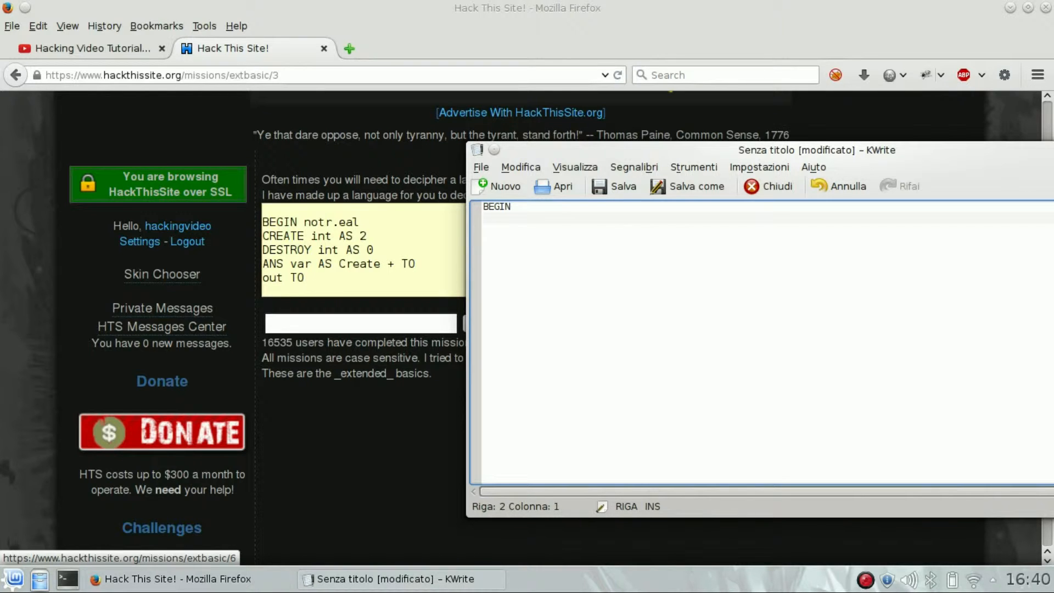
text(CREATE)
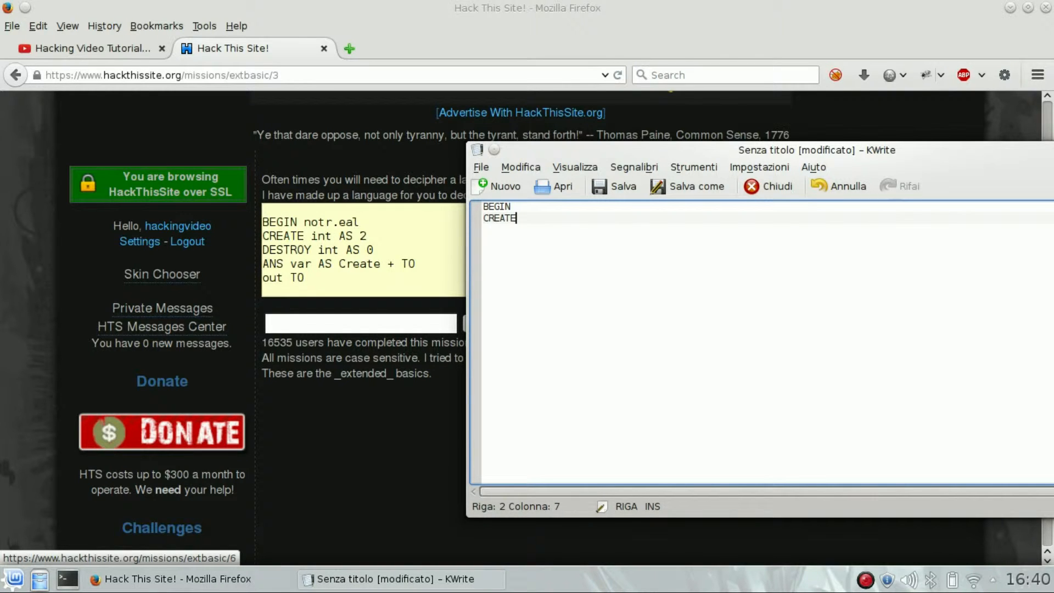
text(=2)
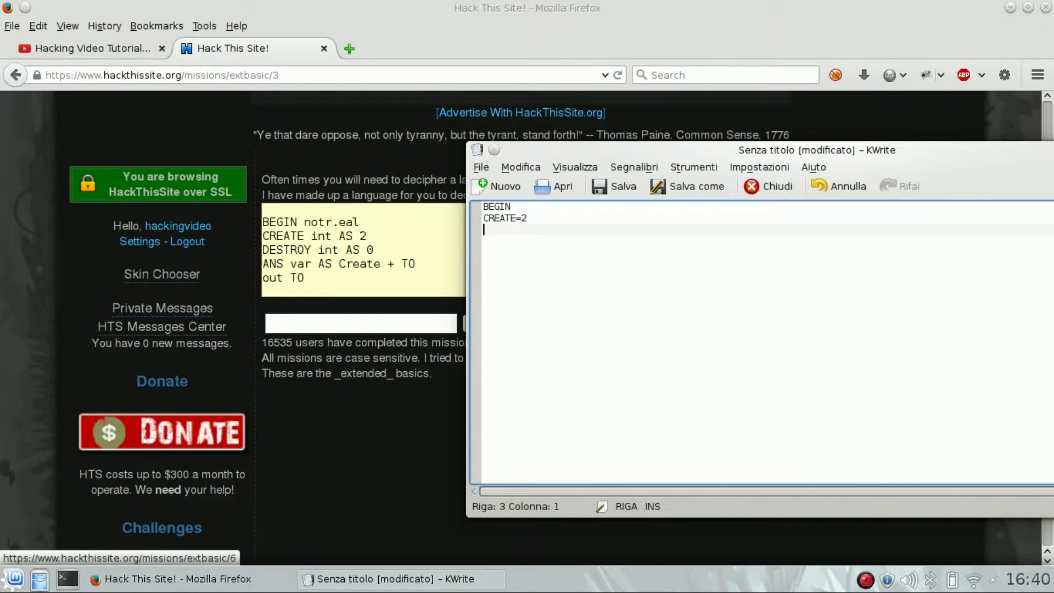
text(DESDTROY?)
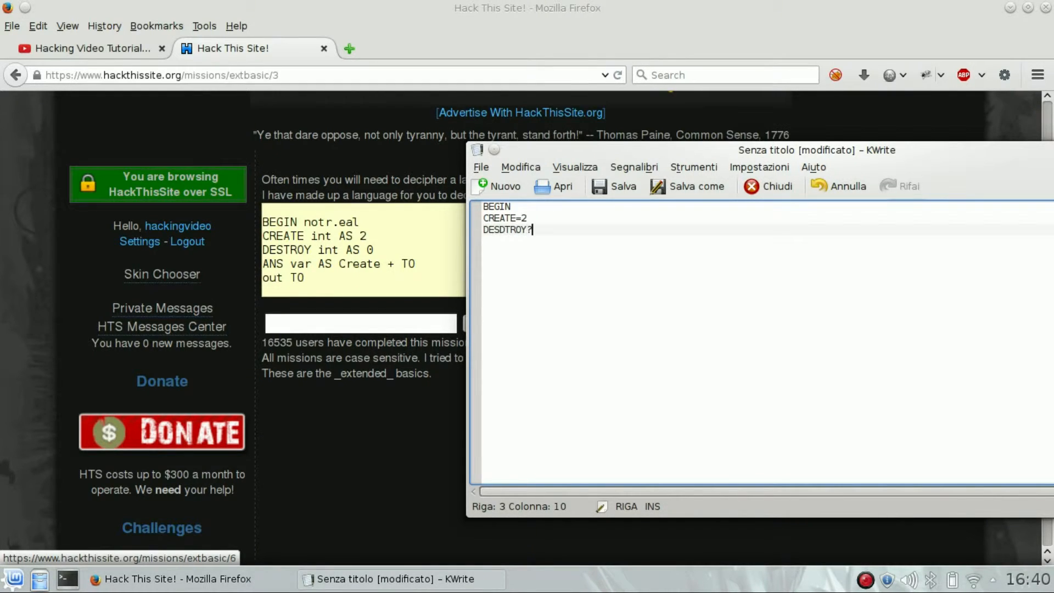
text(=0)
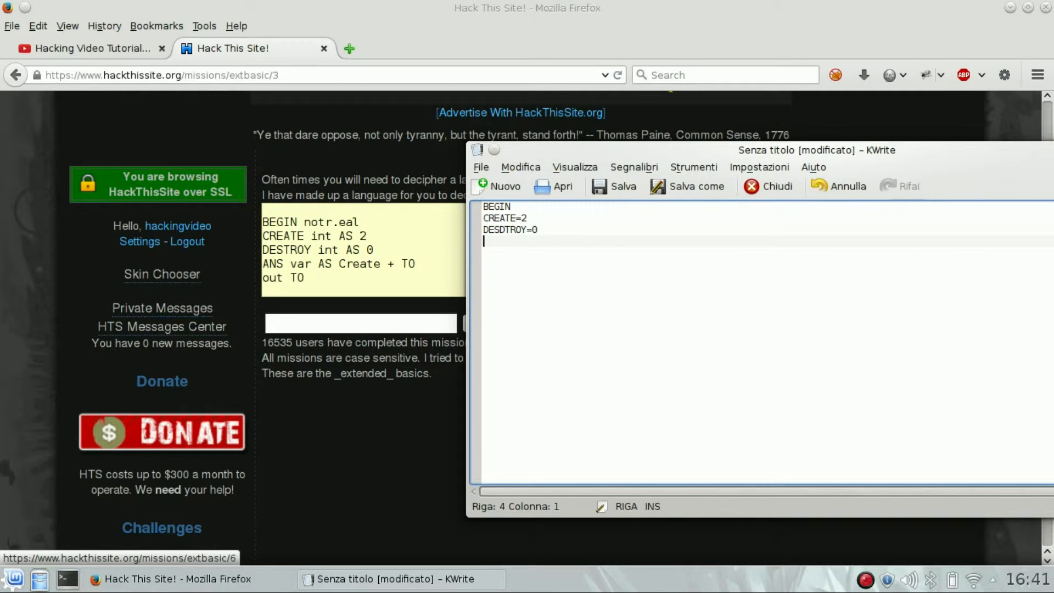
Add TO=CREATE and PRINT to, correcting the TO and CREATE=2 lines.
text(TO=0)
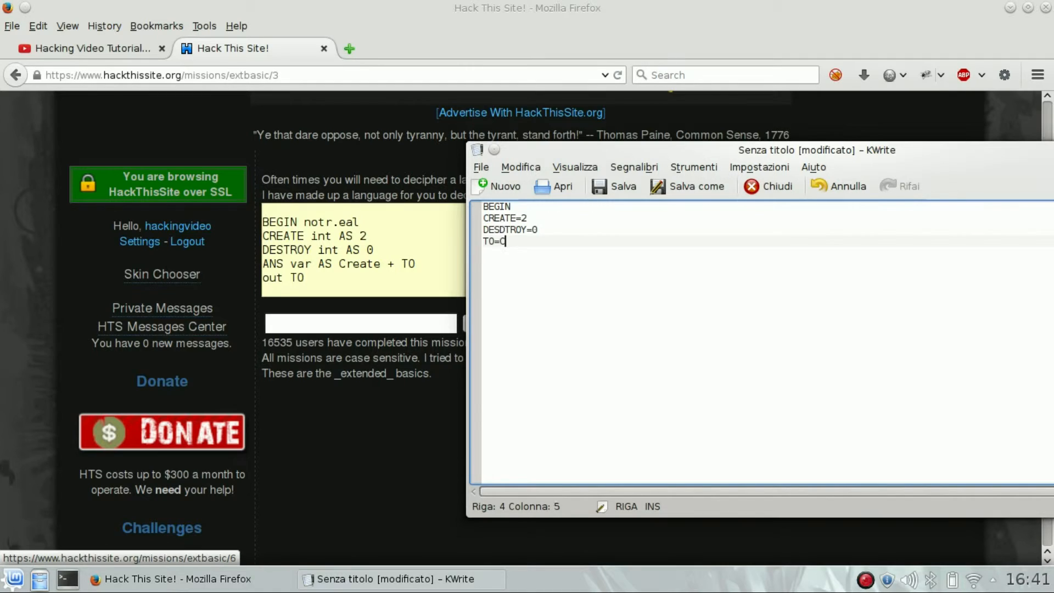
text(REATE)
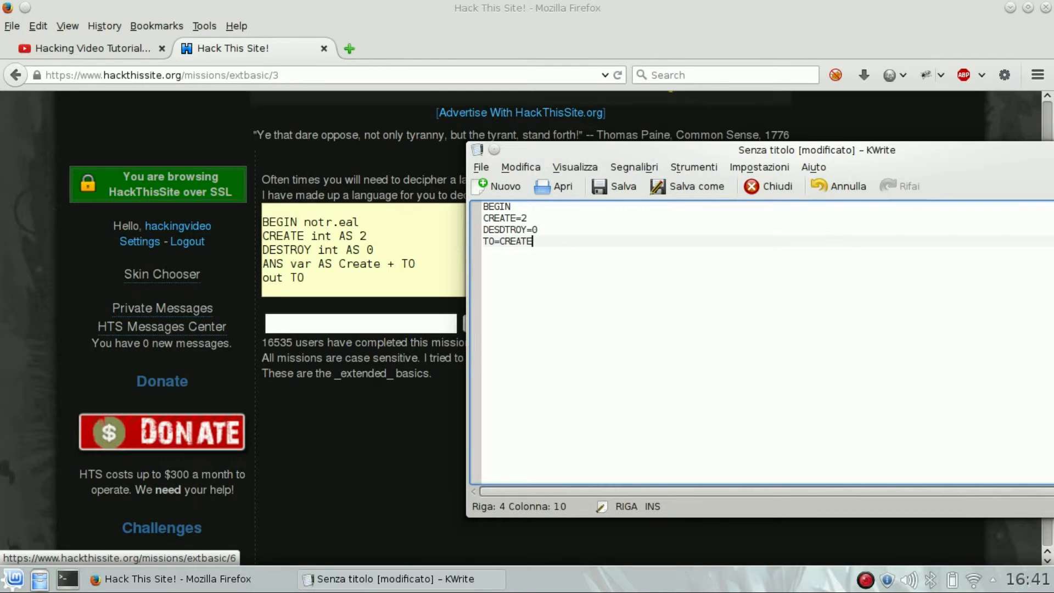
text(PRINT to)
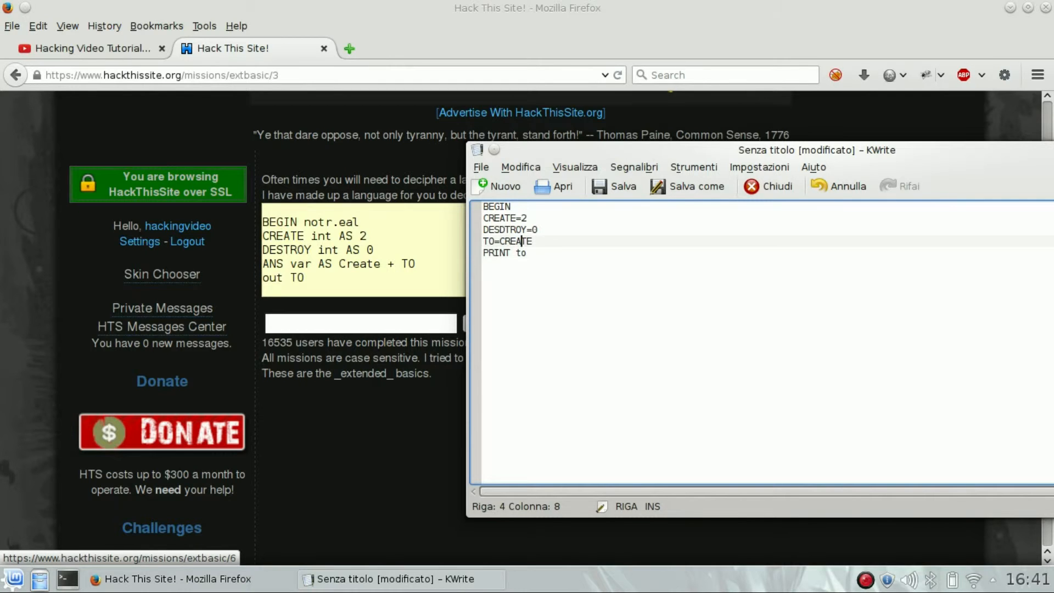
double_click(488, 240)
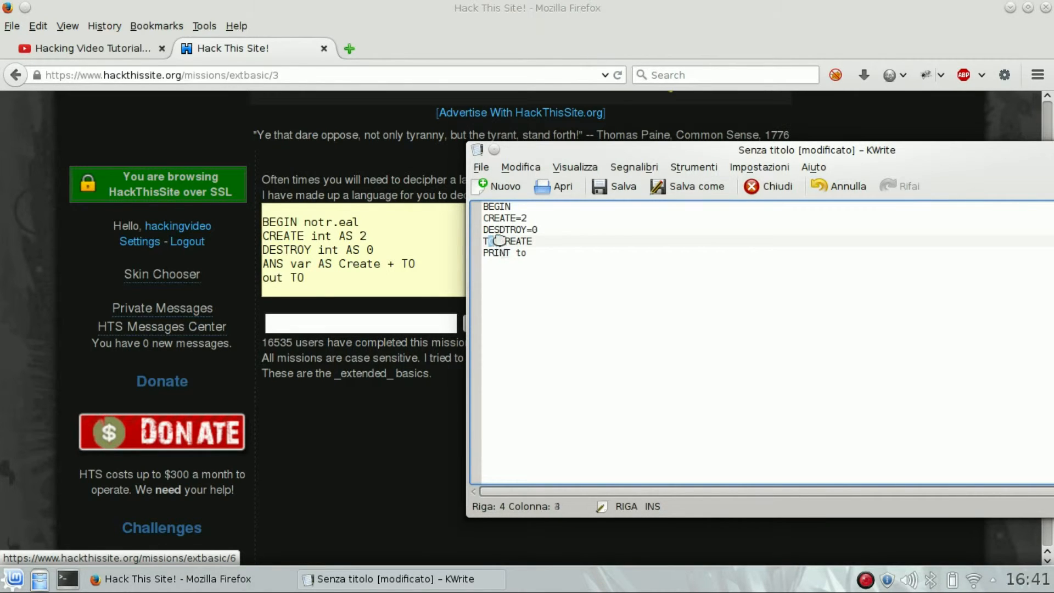
text(O=)
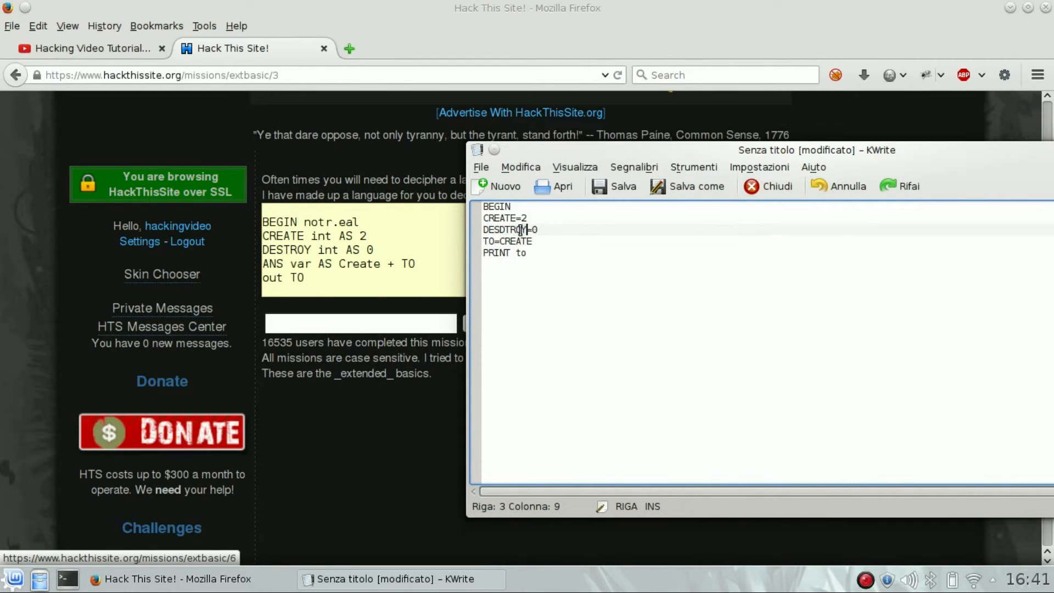
click(536, 217)
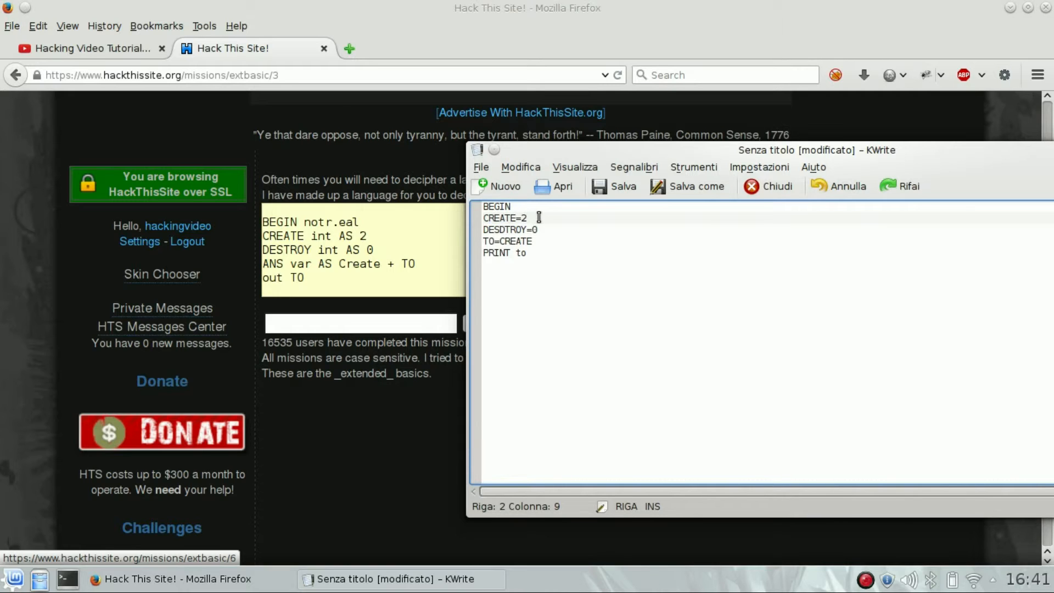
key(BackSpace)
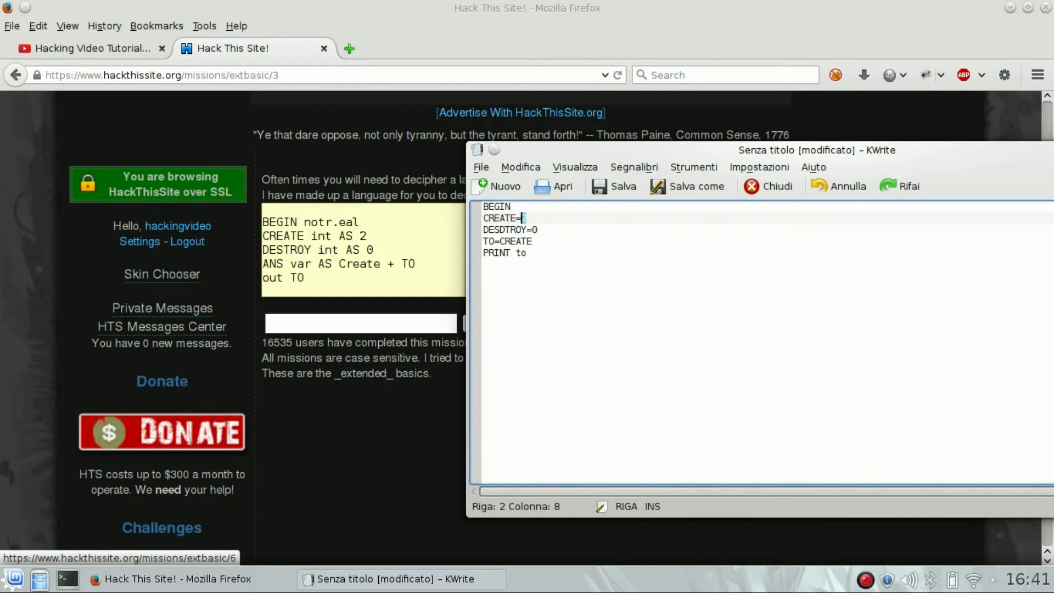
text(2)
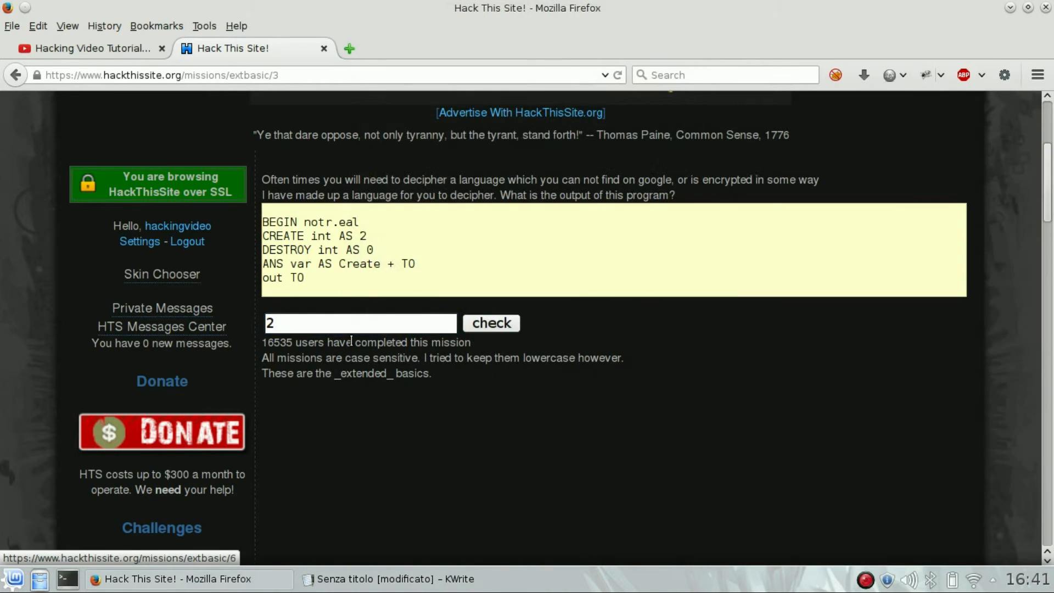
Submit 2 as the program's output and have mission 3 accept it.
click(490, 323)
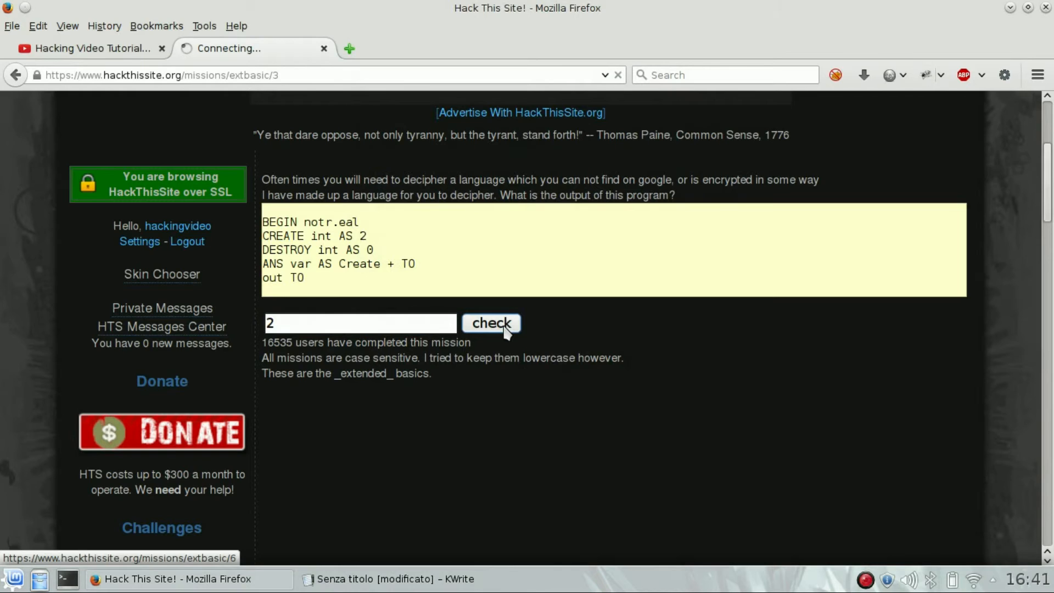
click(490, 322)
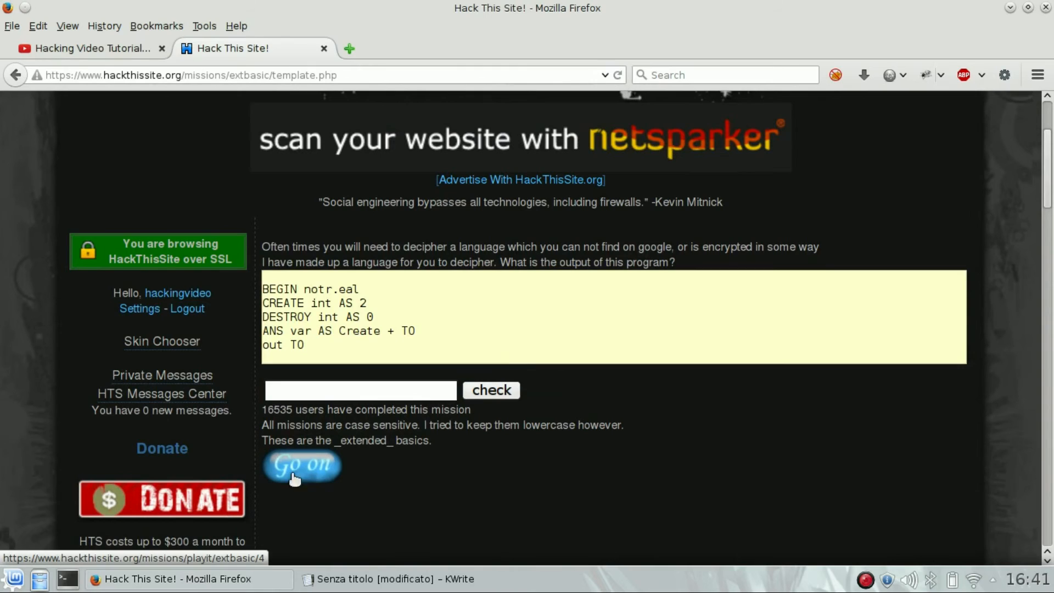
mouse_move(460, 472)
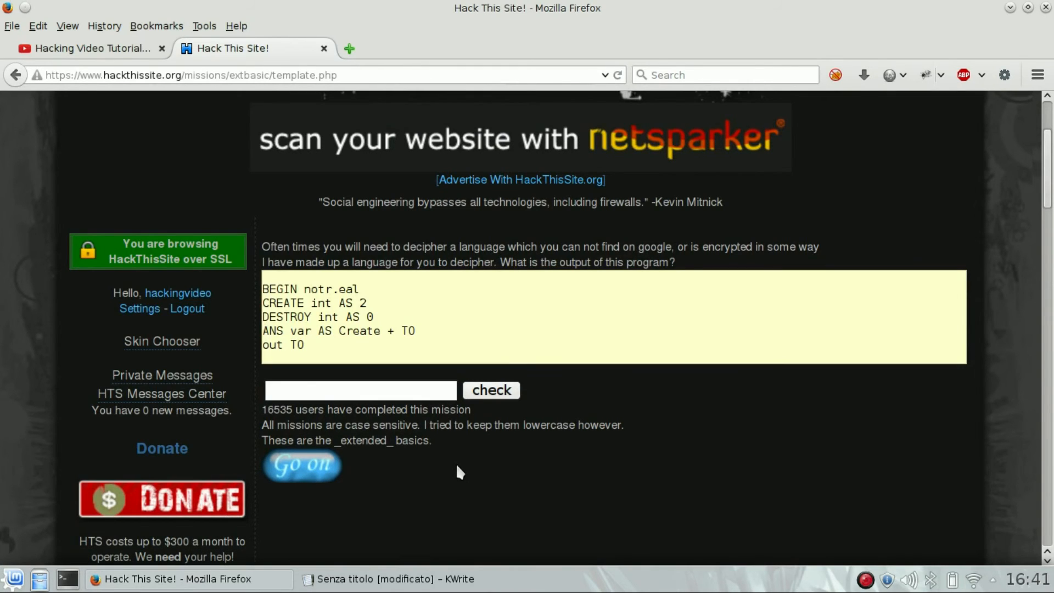